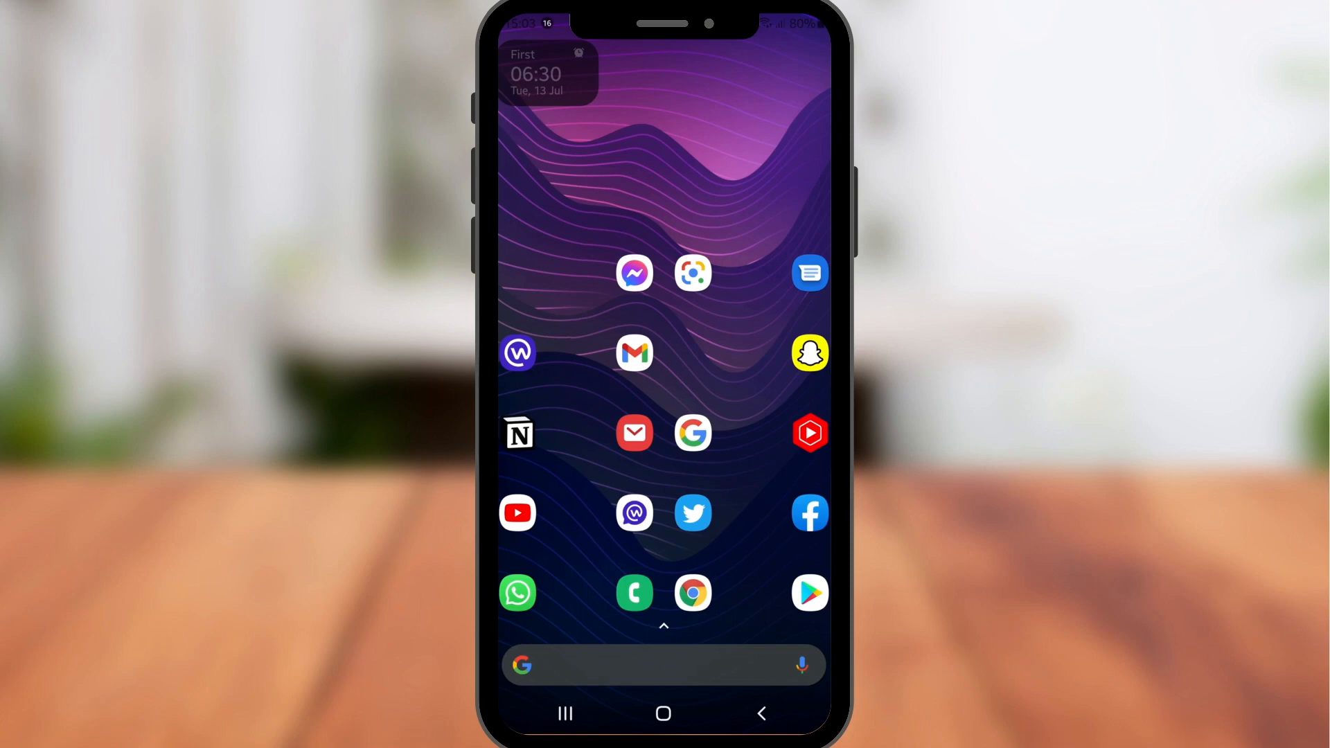
# Step: Start a new Messages conversation with Jim as the recipient
pyautogui.click(809, 273)
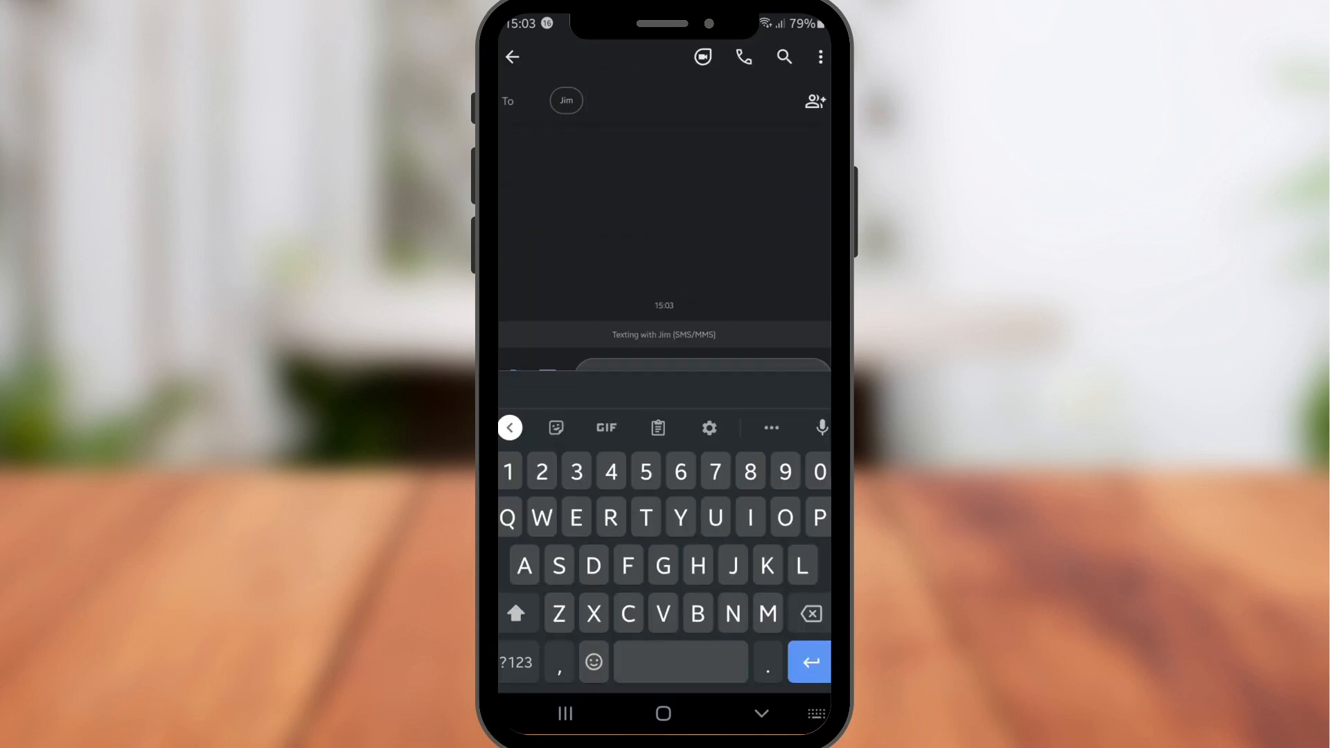
# Step: Write 'Happy birthday bro!! Love you' and schedule it for Wed, 18 Aug at 09:00
pyautogui.write('Happy birthday bro!! Love you')
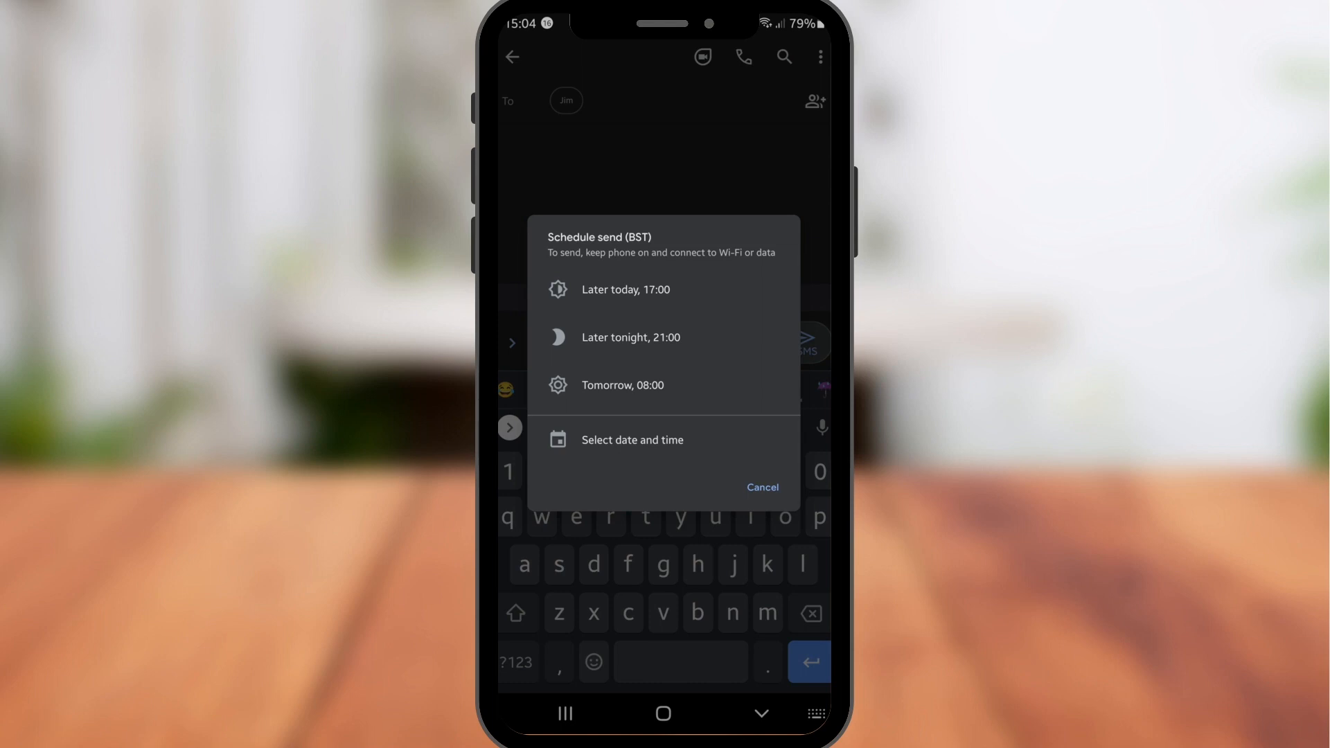
pyautogui.click(632, 440)
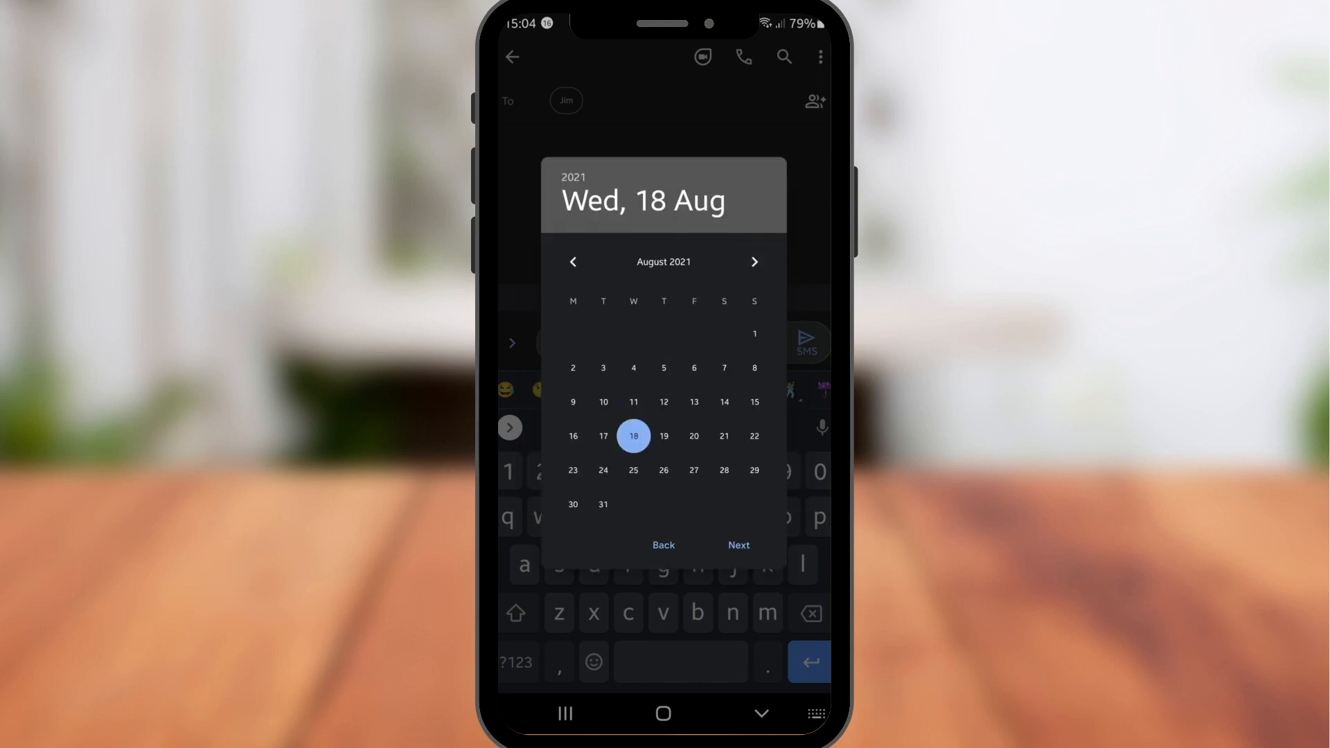
pyautogui.click(738, 546)
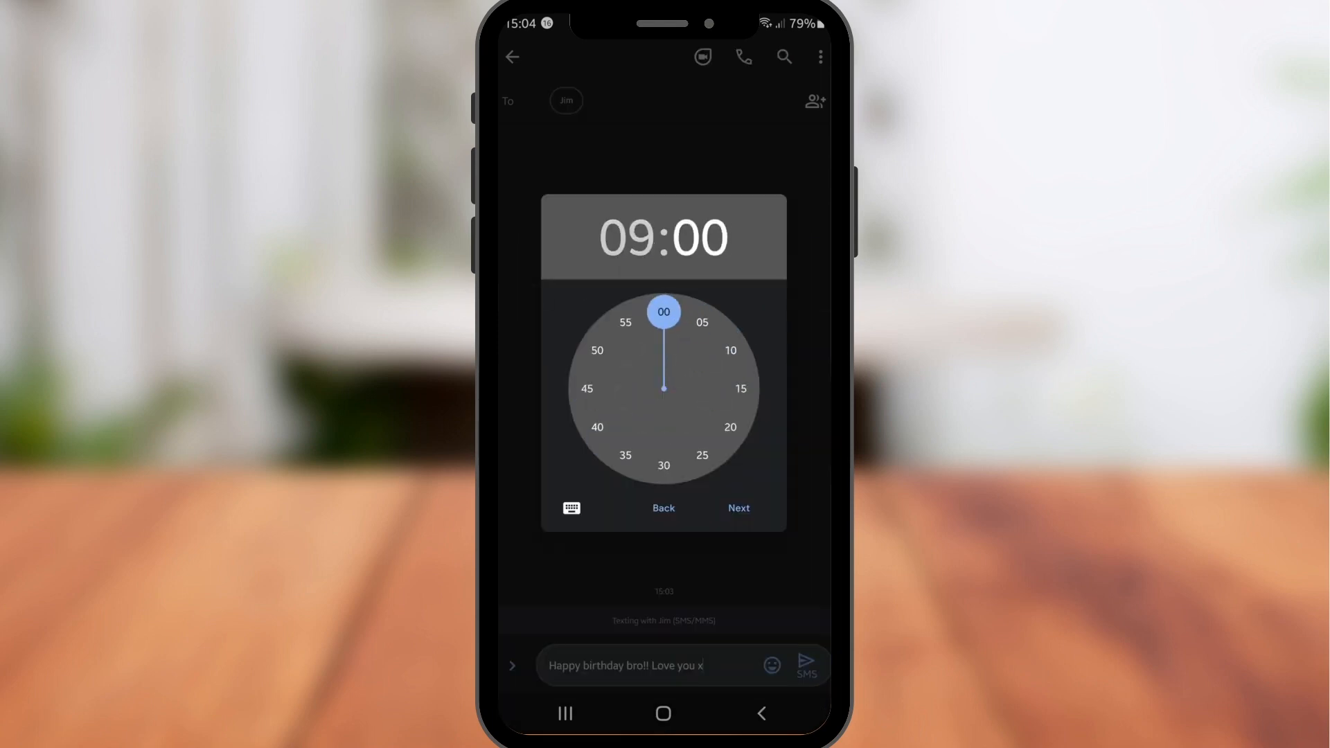
pyautogui.click(739, 507)
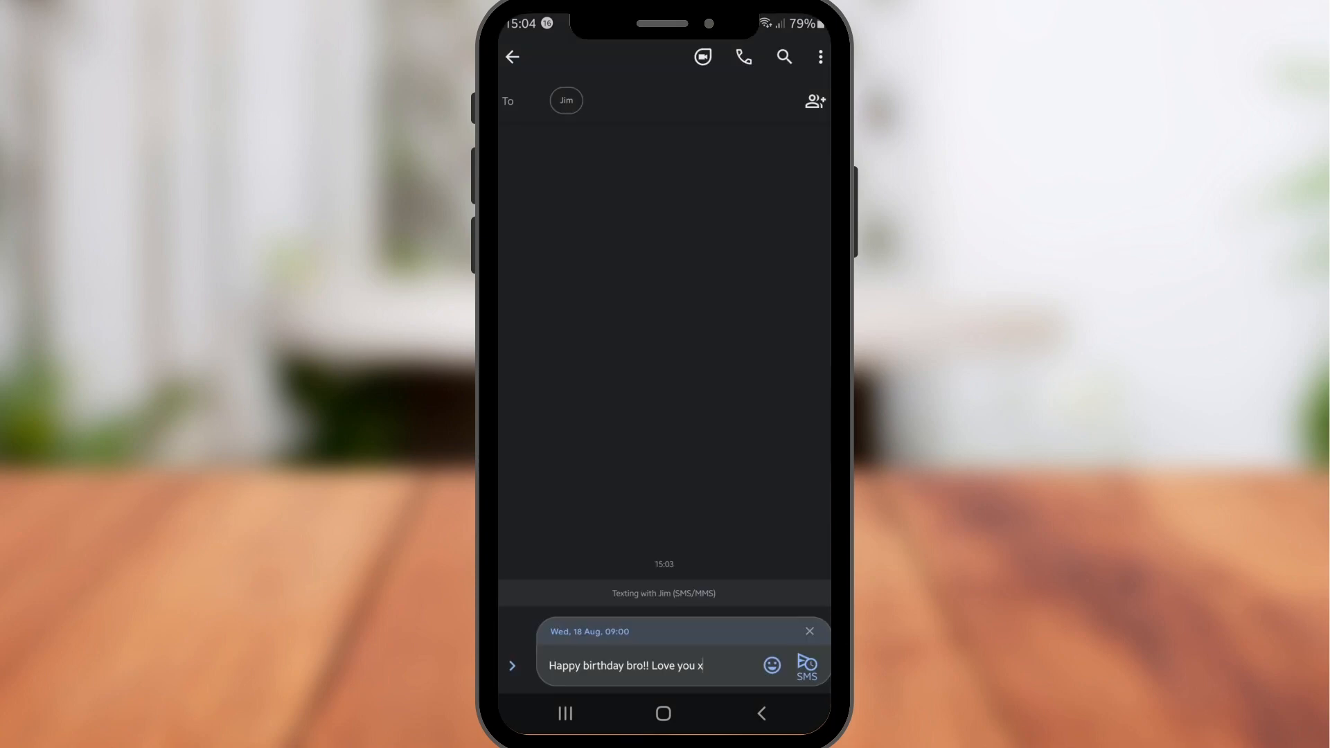
# Step: Queue the birthday text so it shows as a scheduled message in Jim's conversation
pyautogui.click(808, 666)
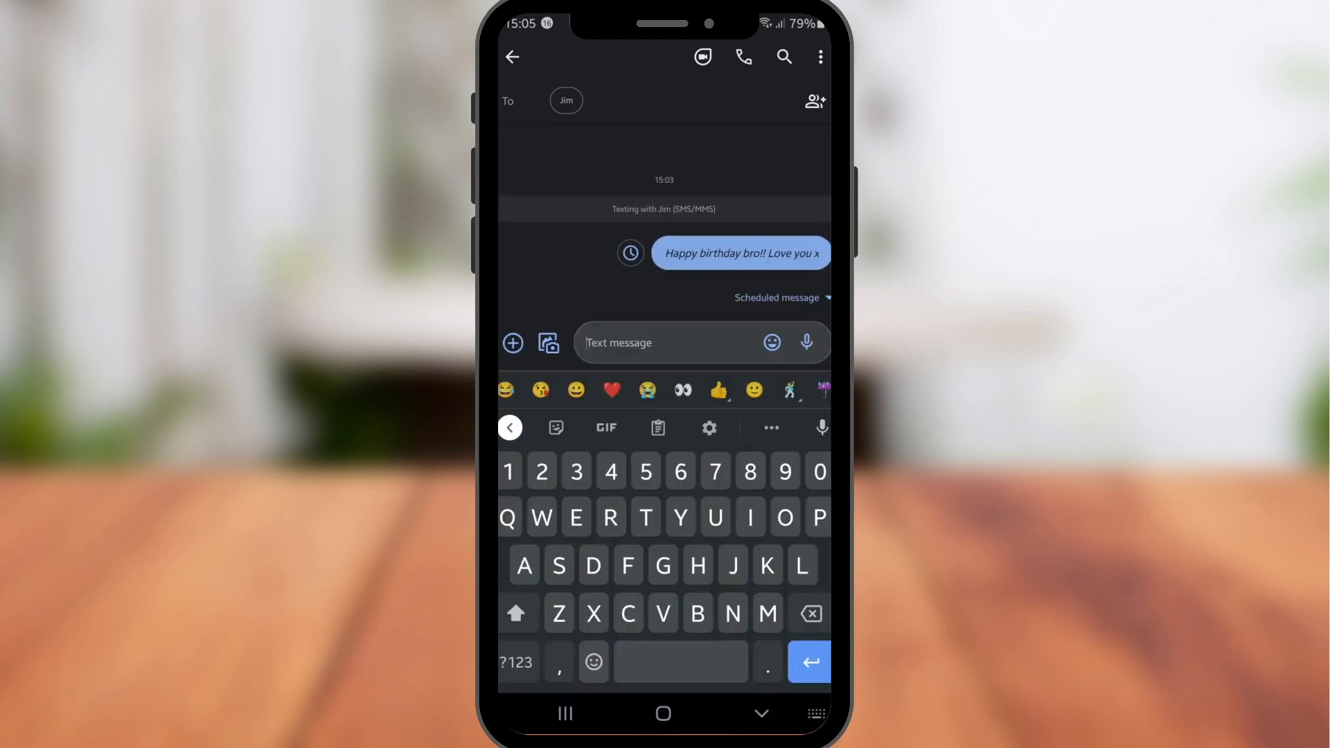